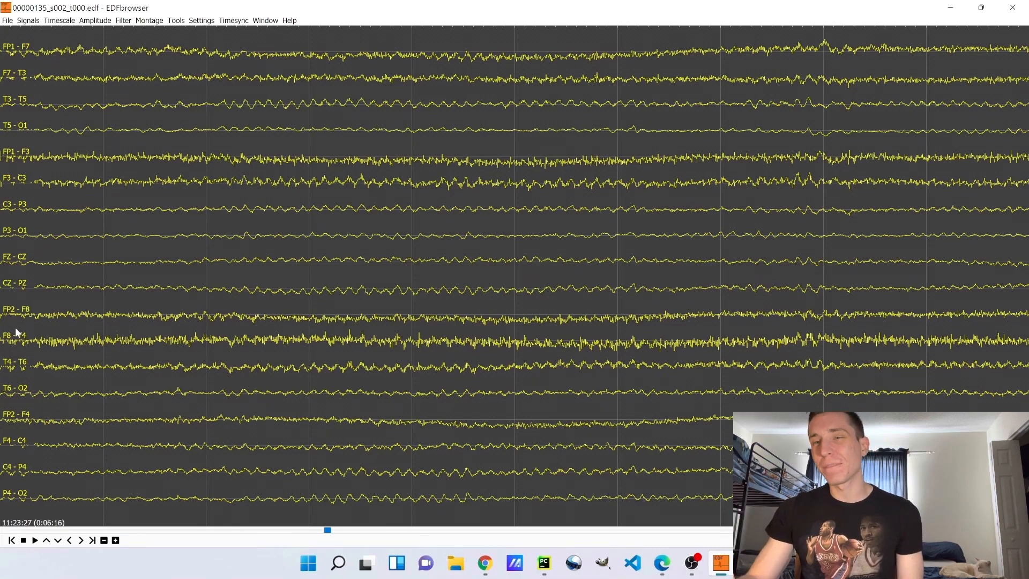
mouse_move(160, 76)
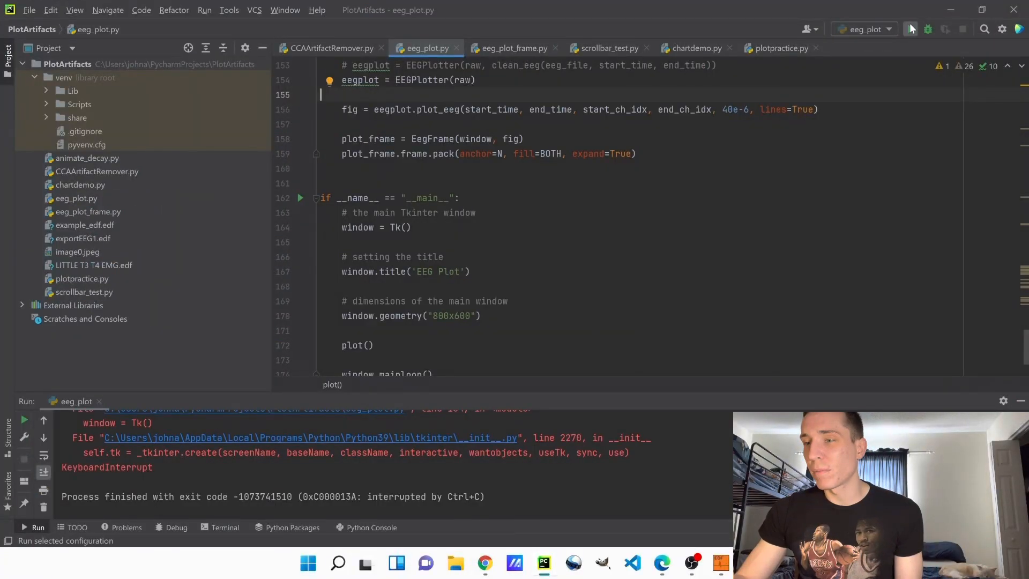
Step: Run eeg_plot.py so it loads the EDF file and shows the EEG Plot window
left_click(910, 29)
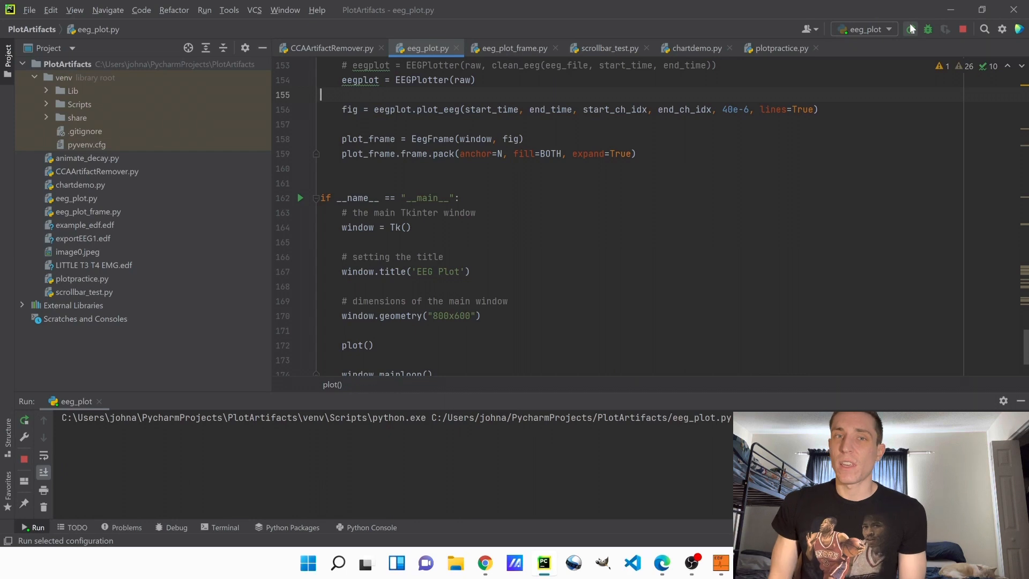
left_click(911, 29)
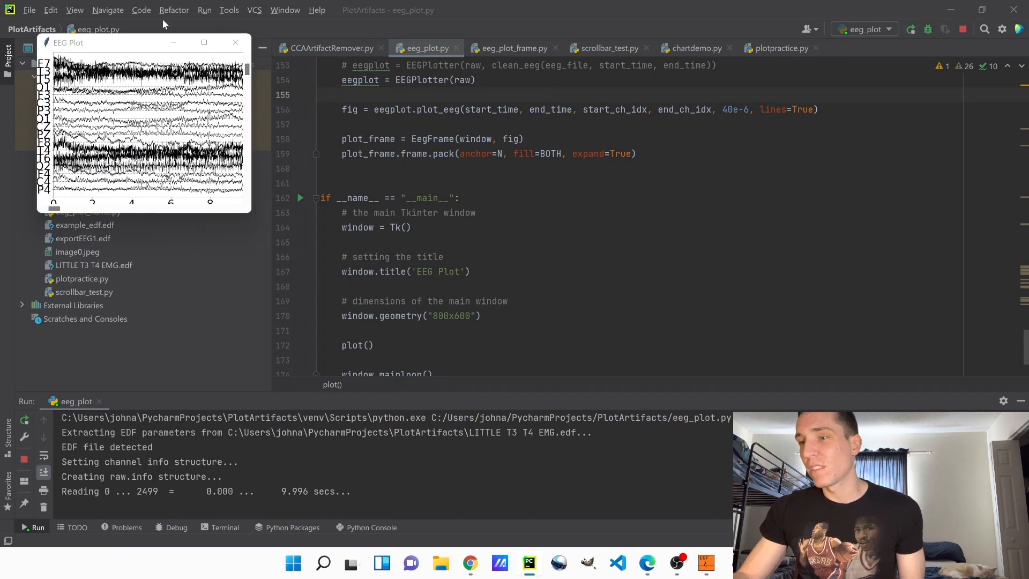
Step: Maximize the EEG Plot window to view the raw bipolar traces over 0–8 seconds
left_click(203, 42)
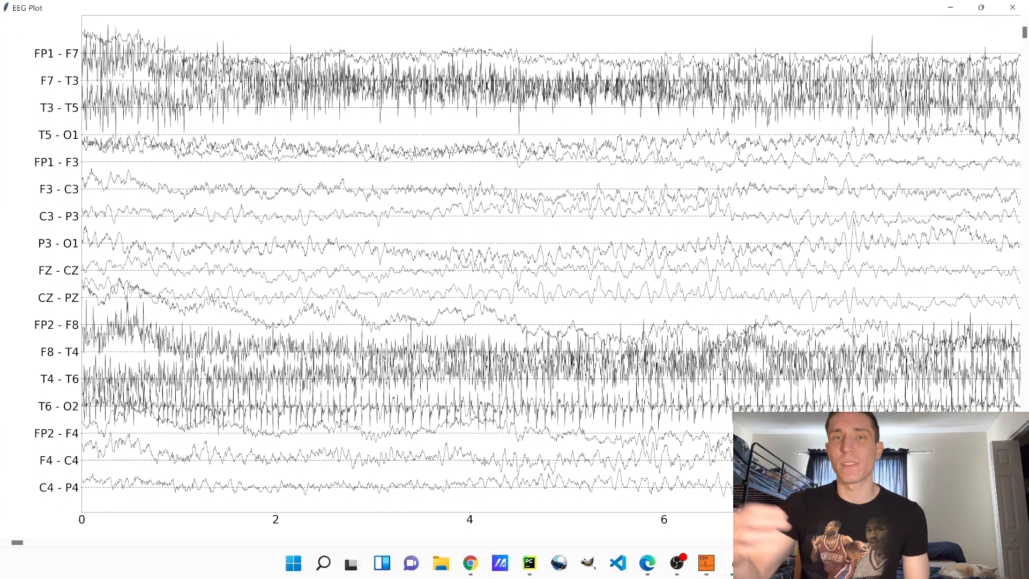
mouse_move(322, 127)
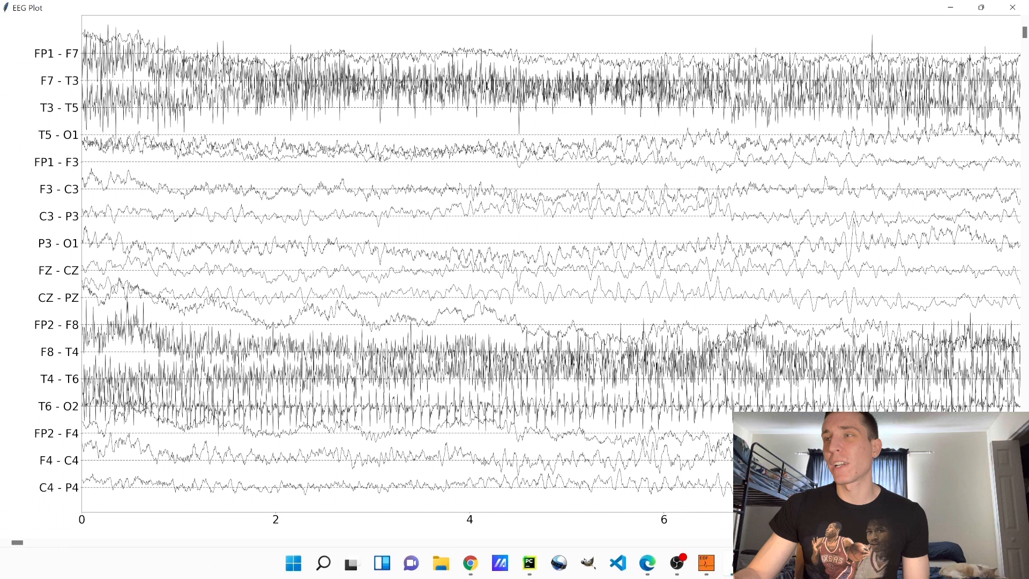
mouse_move(1004, 5)
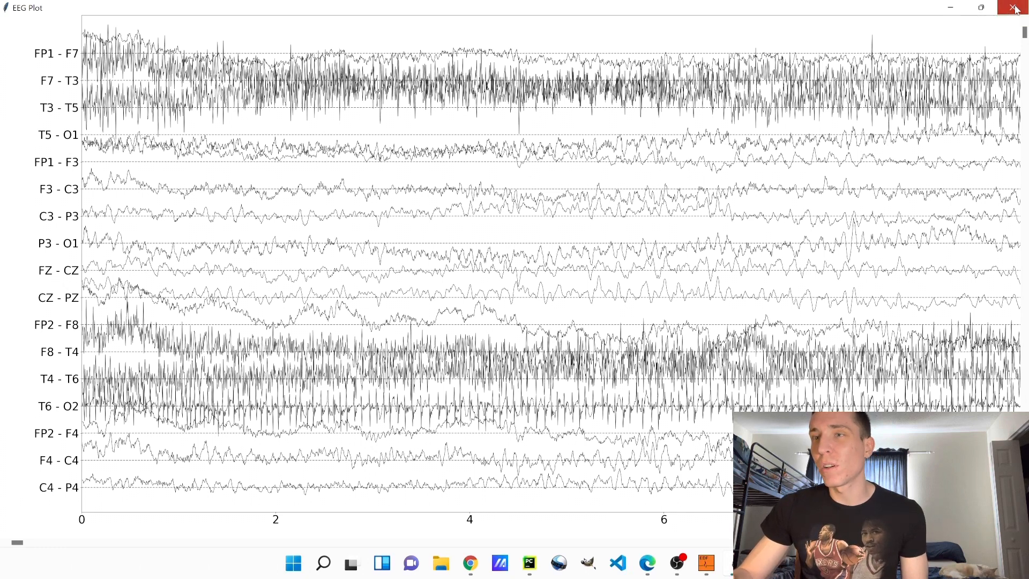
Step: Close the raw plot and maximize the new cleaned-EEG overlay plot window
left_click(1014, 7)
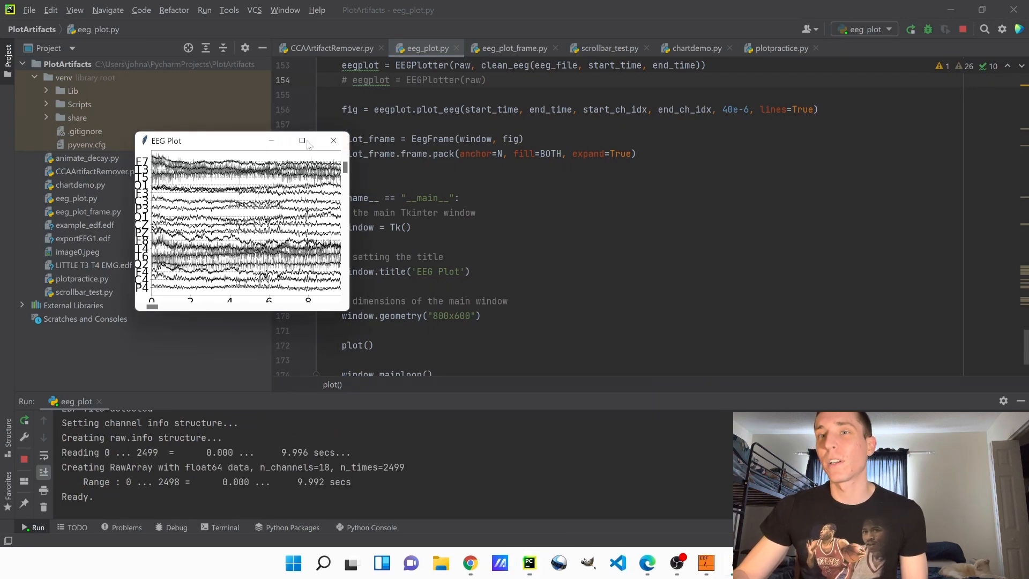
left_click(302, 140)
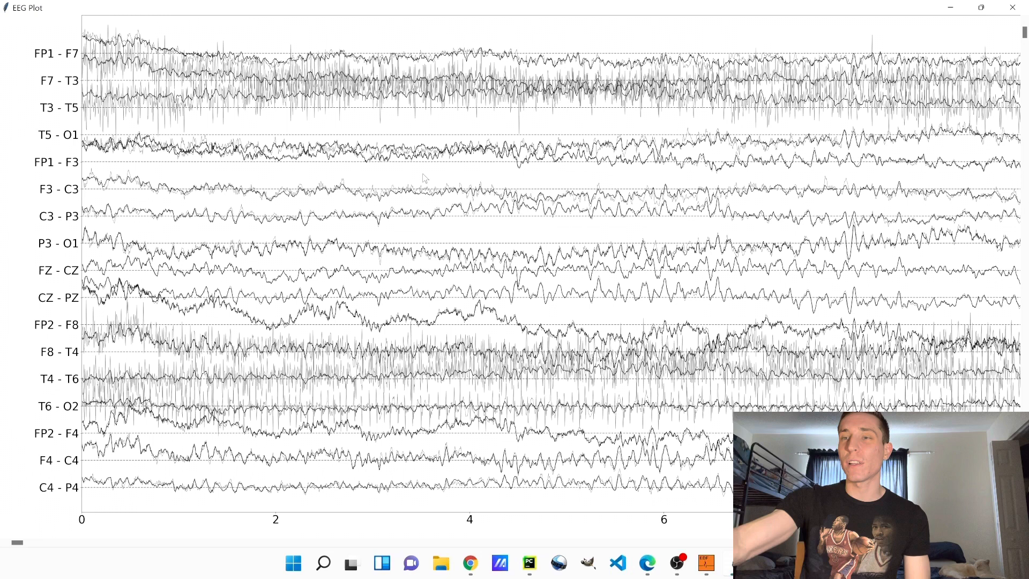